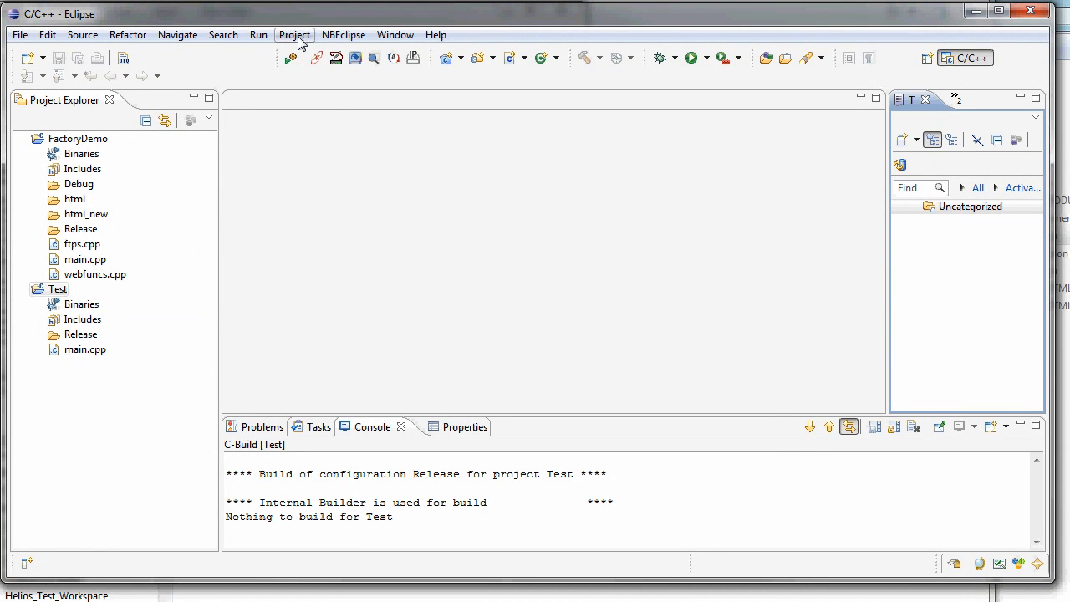
mouse_move(345, 65)
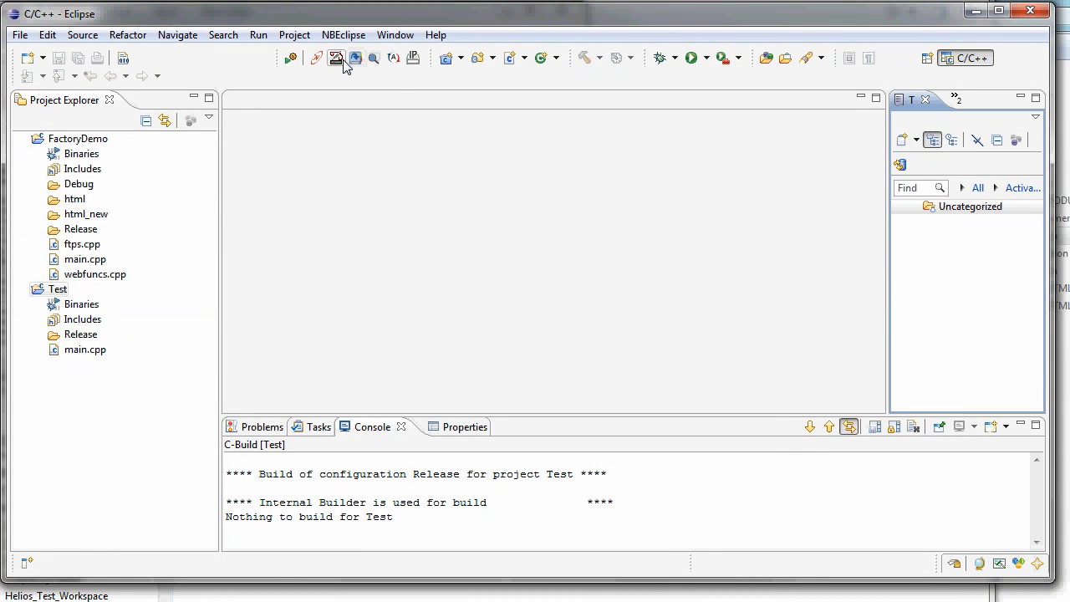
mouse_move(291, 40)
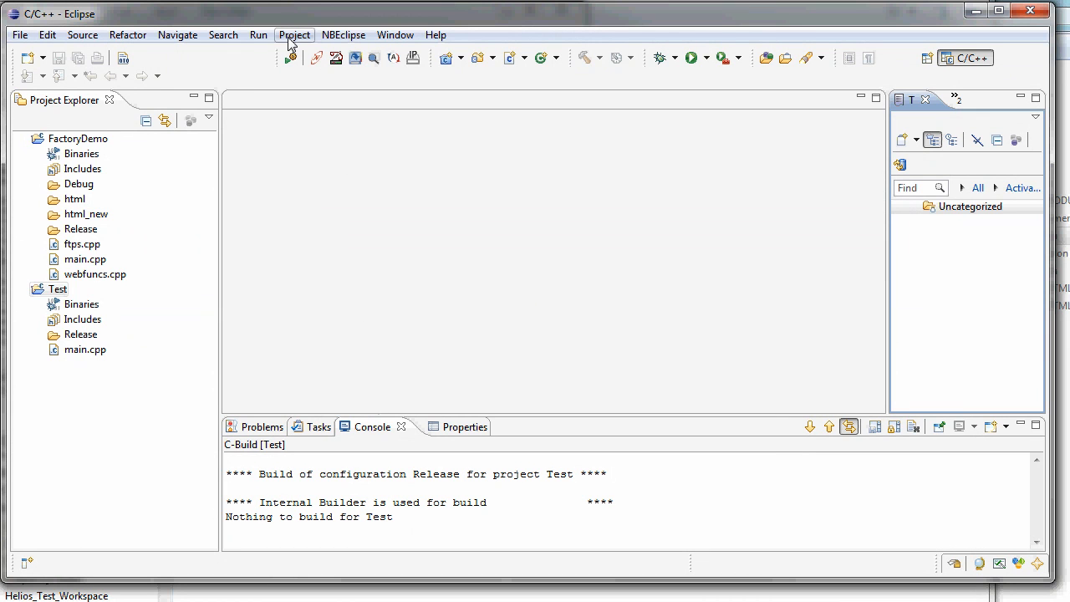
Step: Show the Help menu listing the Install New Software command
left_click(435, 33)
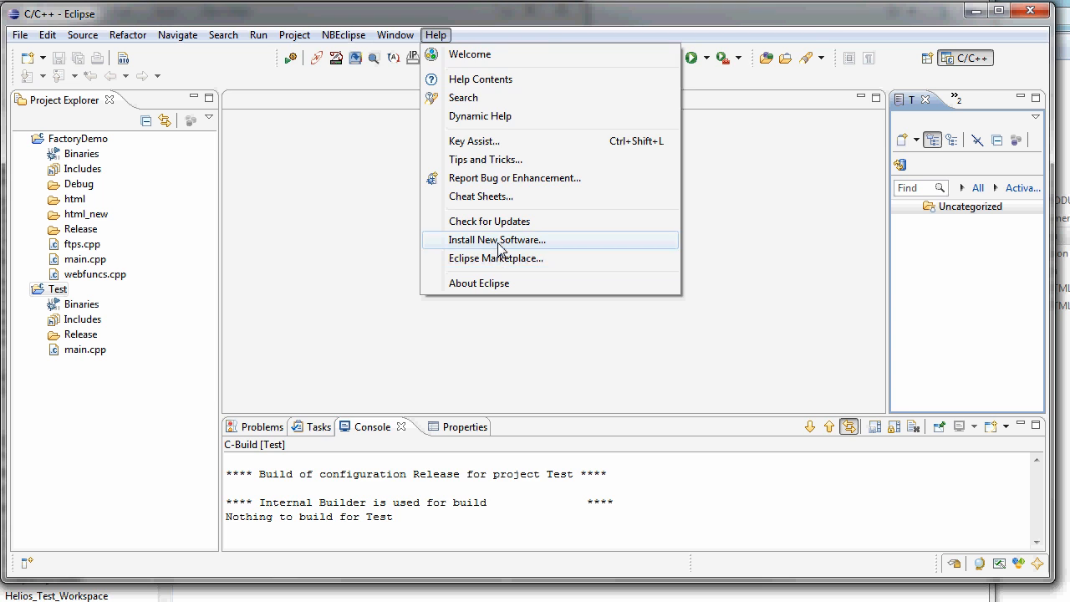
Step: Start Install New Software with All Available Sites and the Collaboration category expanded
left_click(497, 241)
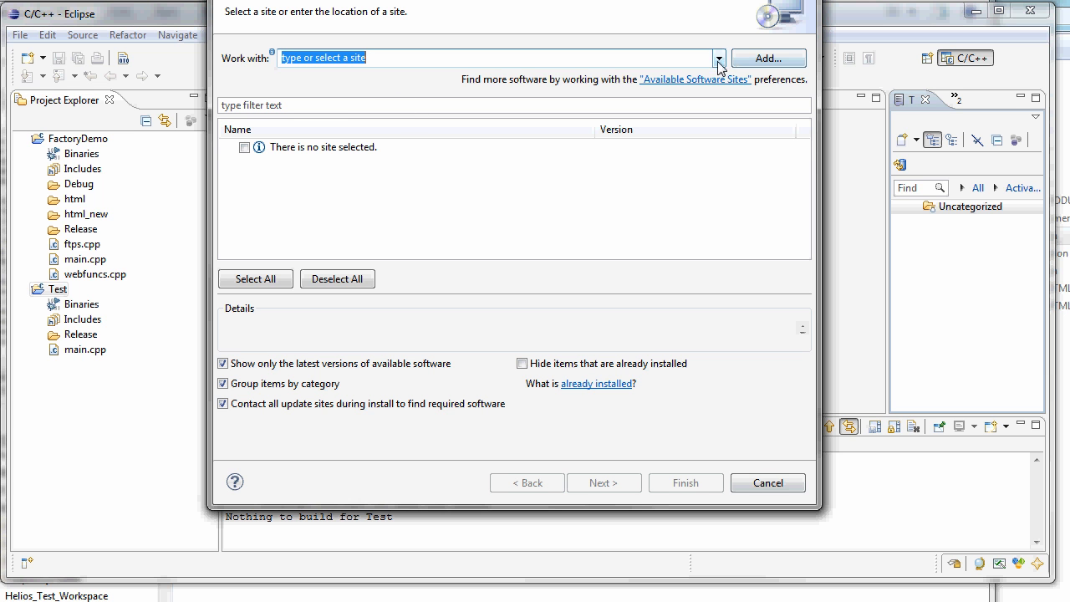
left_click(718, 57)
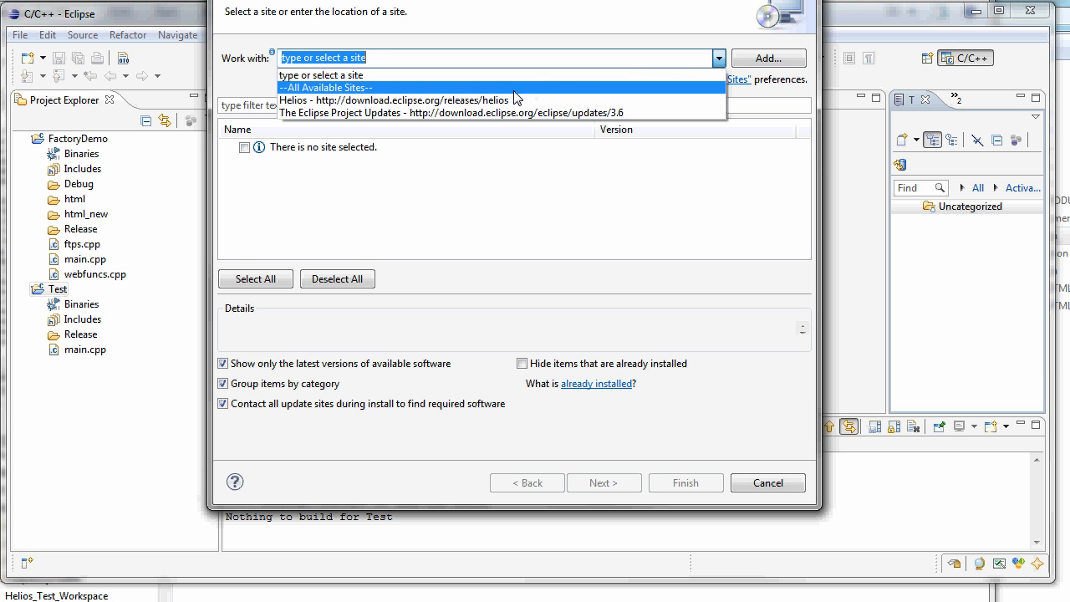
left_click(328, 87)
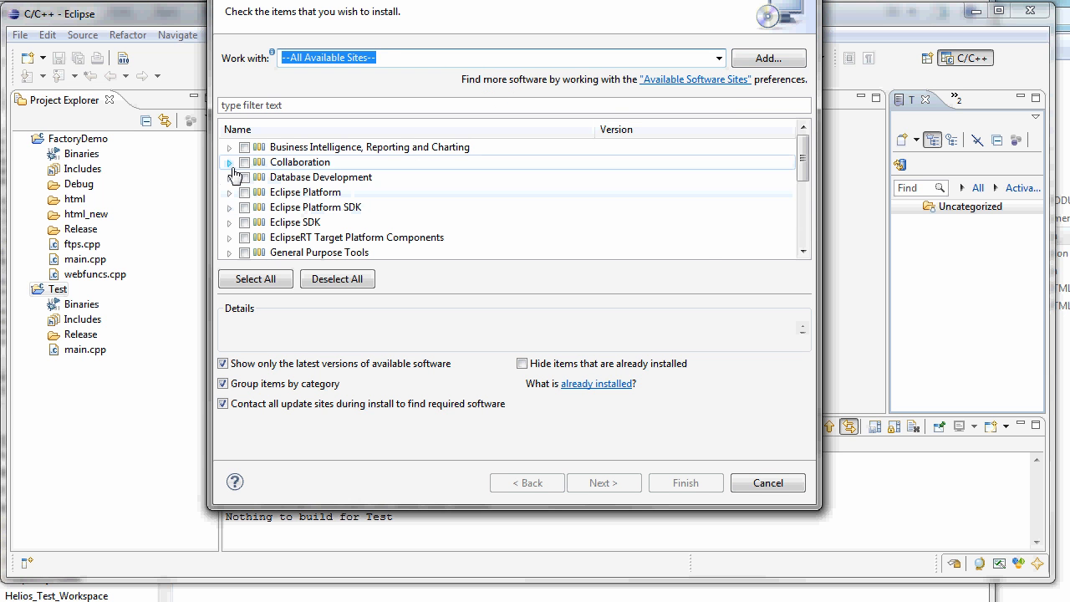
left_click(229, 162)
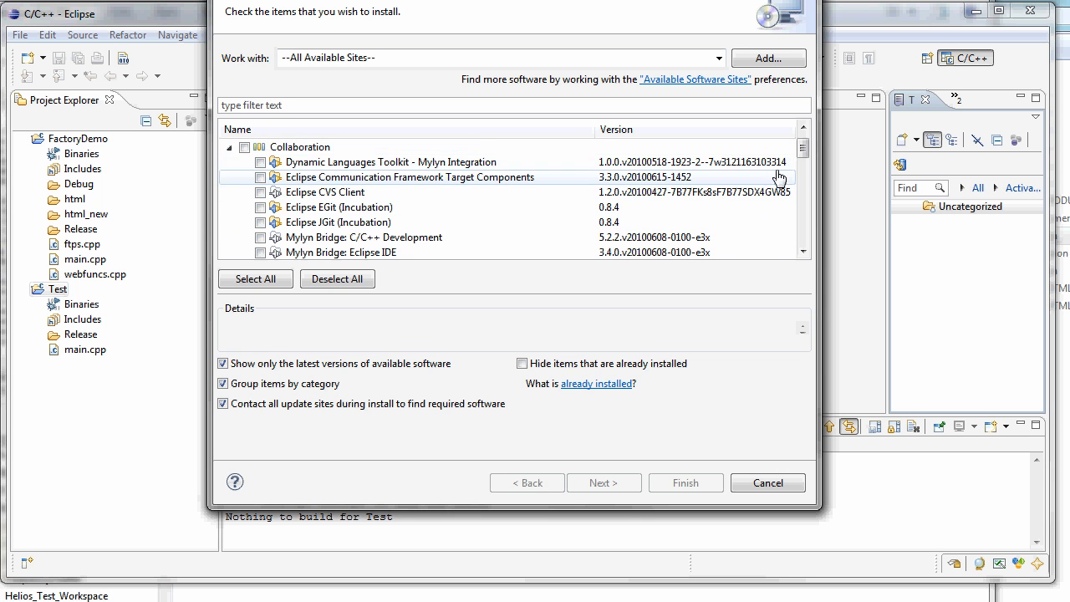
Step: Select Mylyn Connector: Trac 3.4.0 and advance to the installer's review step
scroll("down", 3)
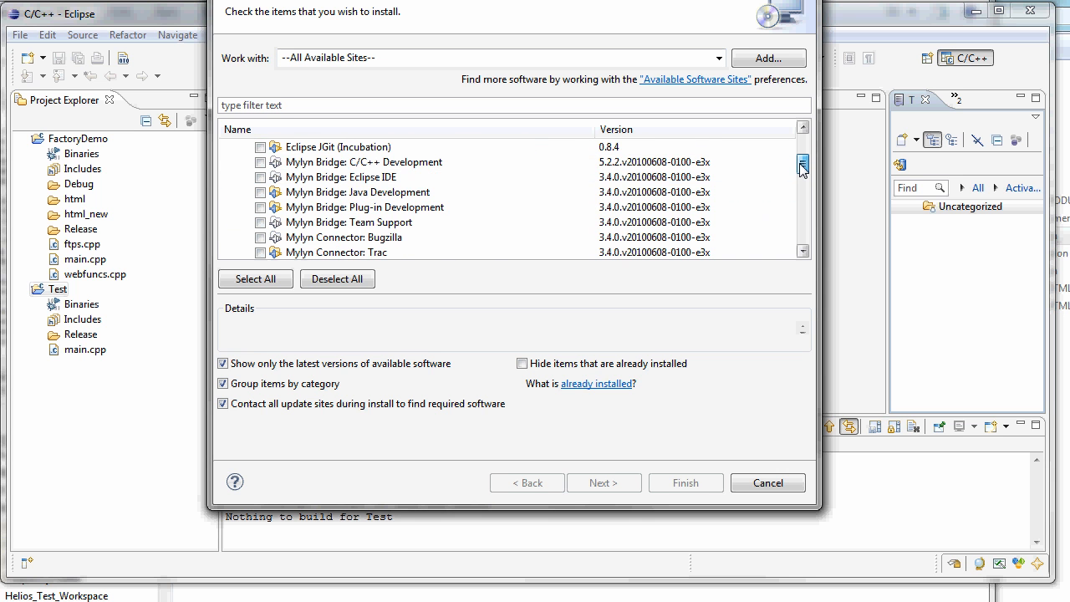
scroll("down", 3)
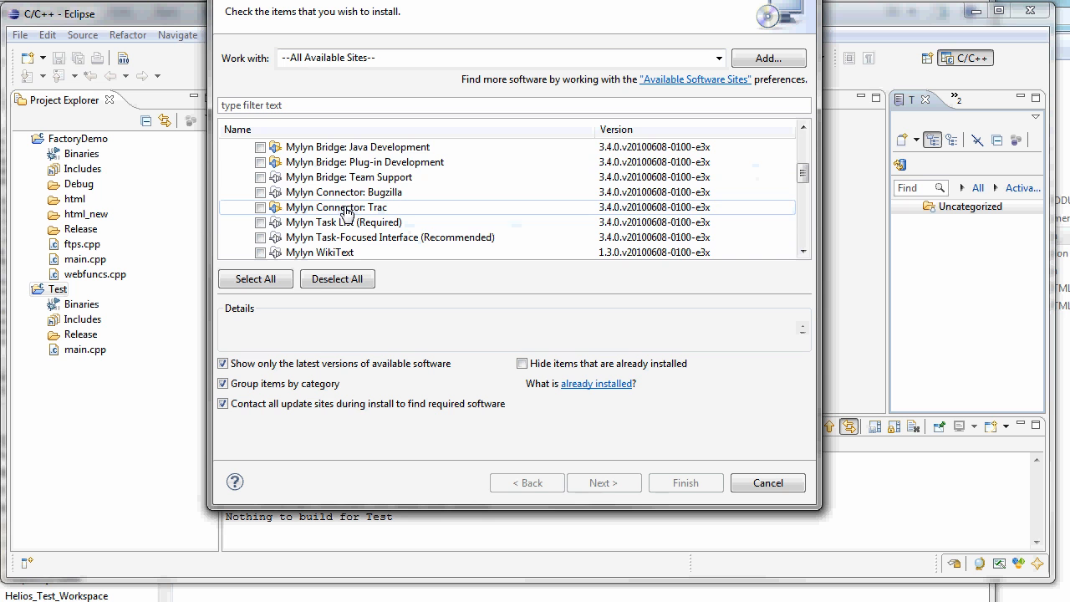
left_click(261, 207)
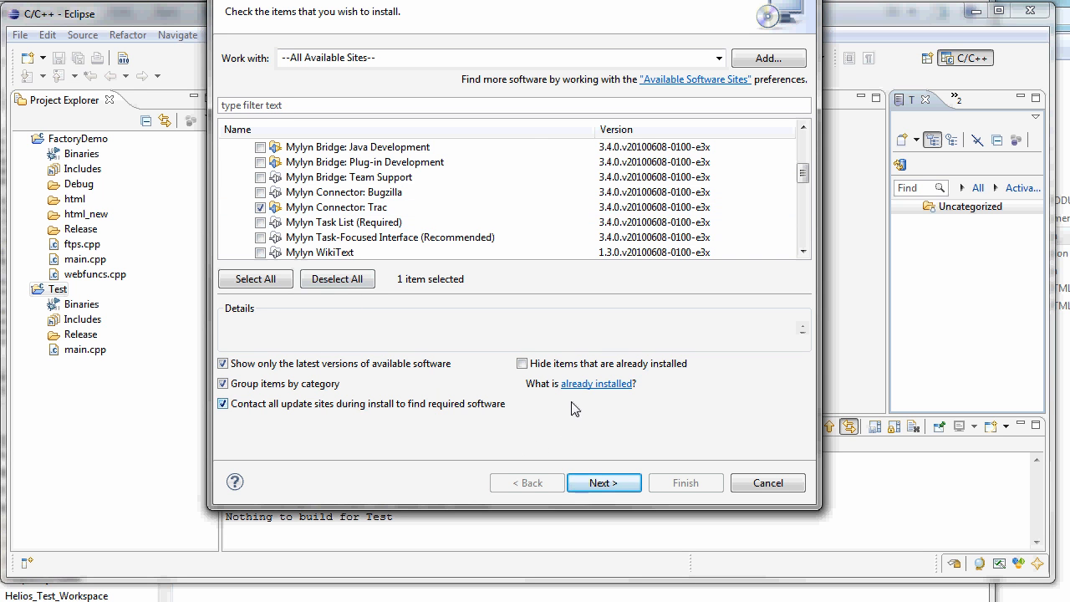
left_click(605, 481)
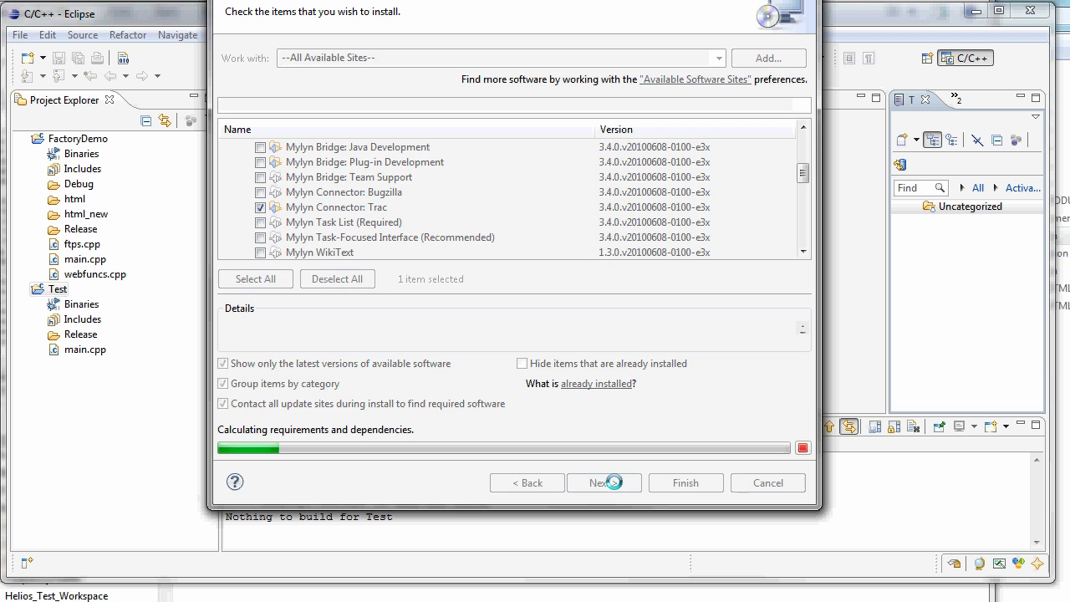
left_click(603, 481)
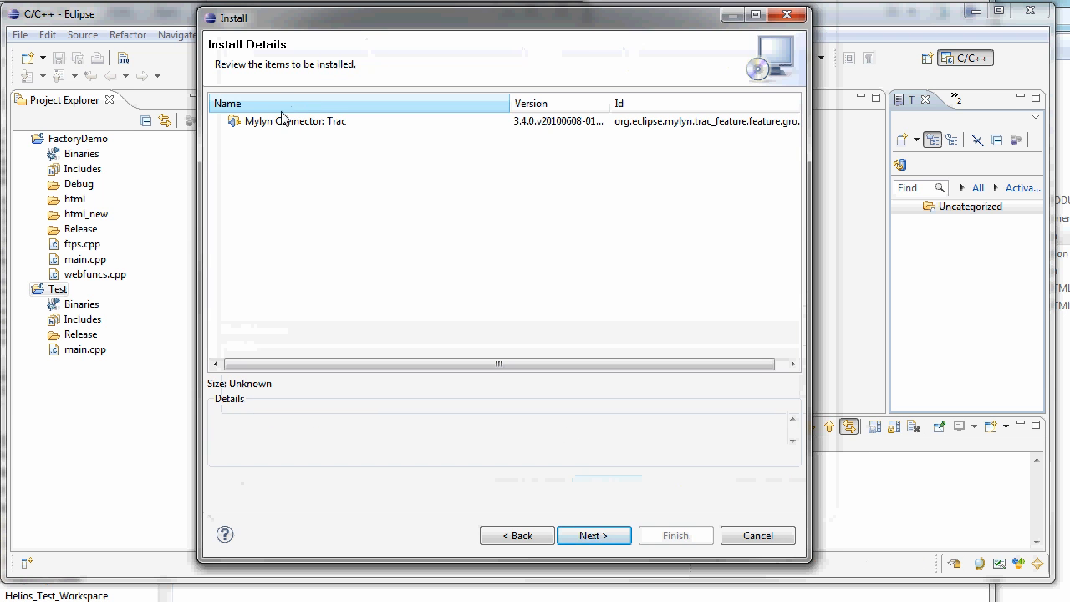
Step: Accept the Eclipse Foundation license for the Trac connector and finish the installation
left_click(294, 120)
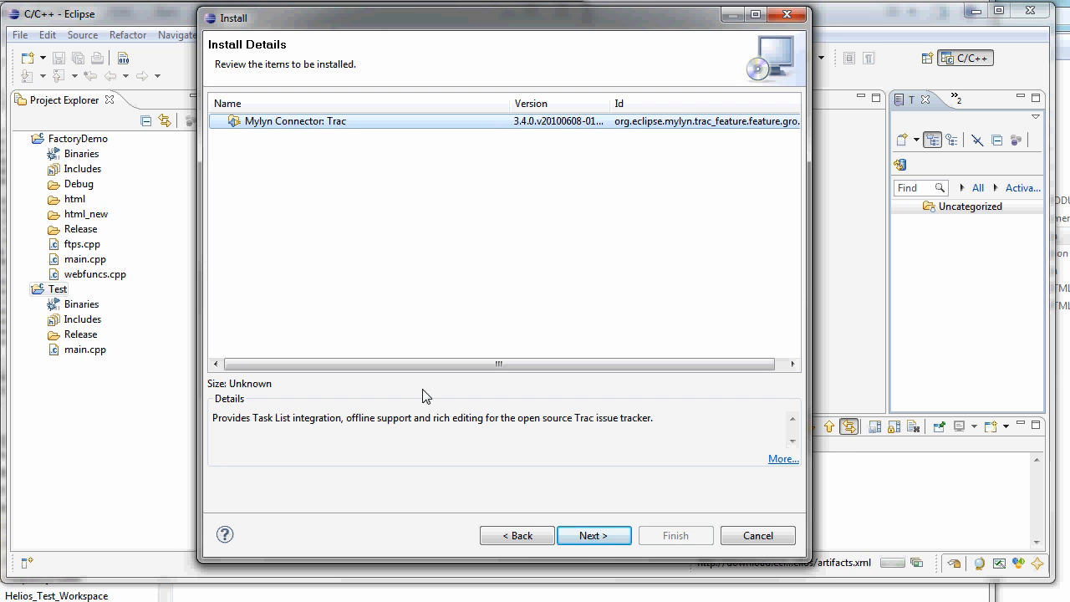
left_click(595, 535)
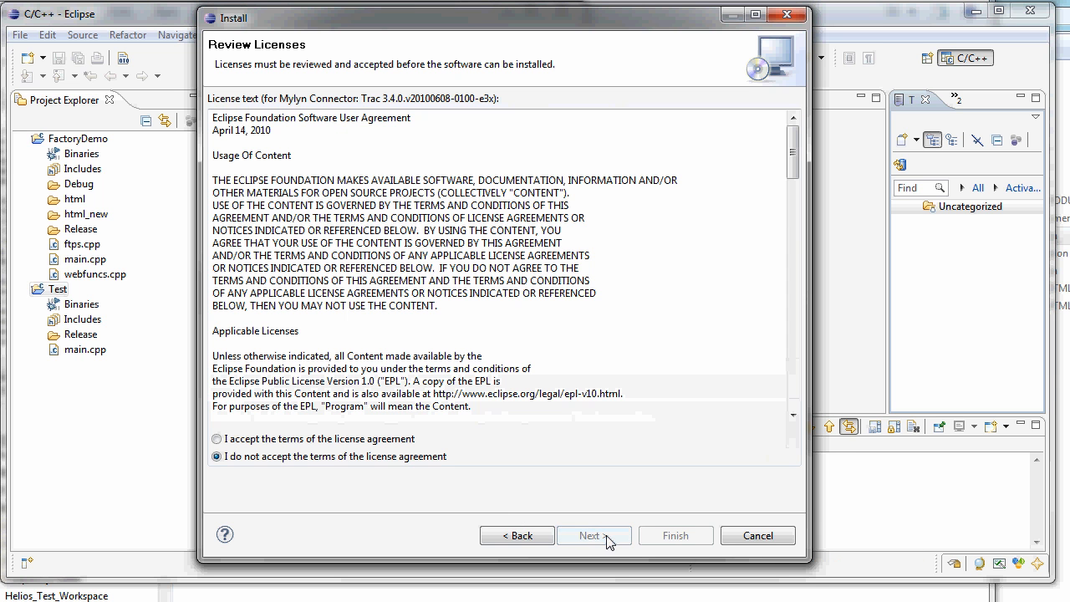
left_click(218, 438)
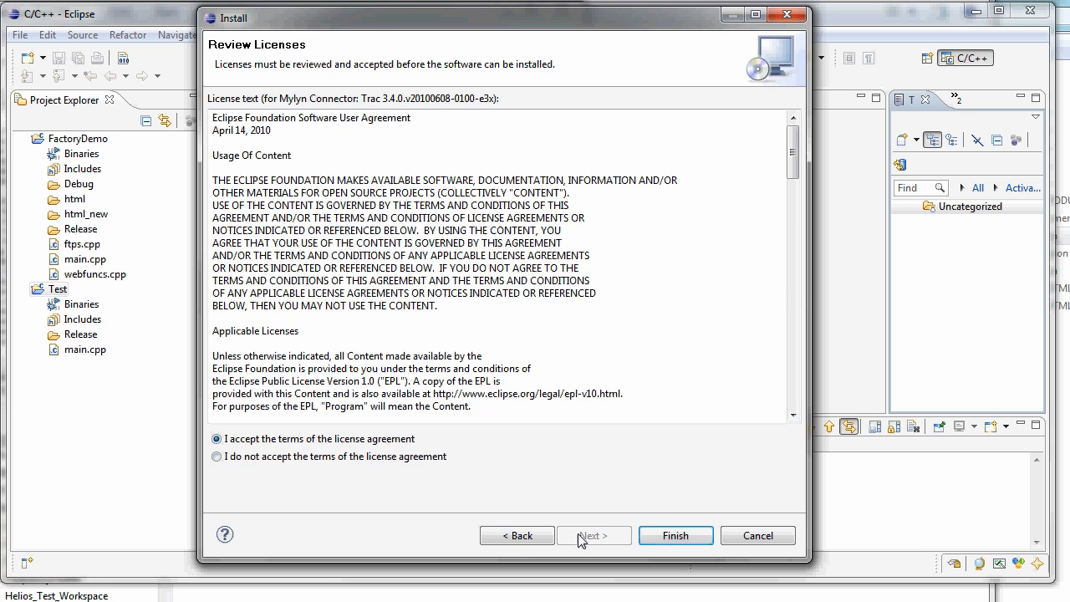
left_click(676, 535)
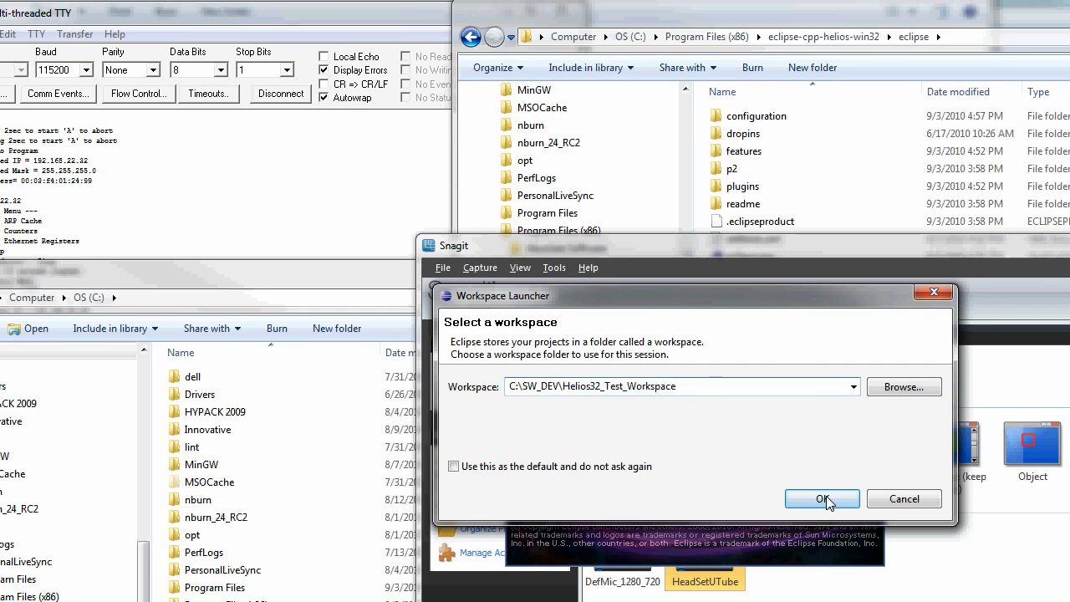
Step: Relaunch Eclipse on the C:\SW_DEV\Helios32_Test_Workspace workspace
left_click(822, 498)
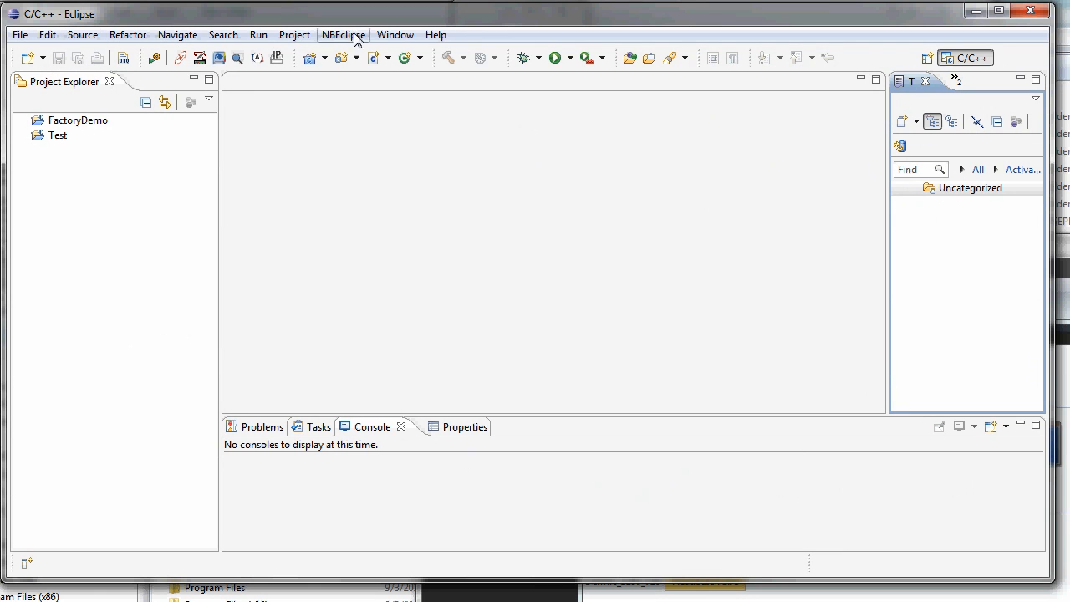
Step: Add the Task Repositories view via Show View > Other, filtering for 'ta'
left_click(394, 33)
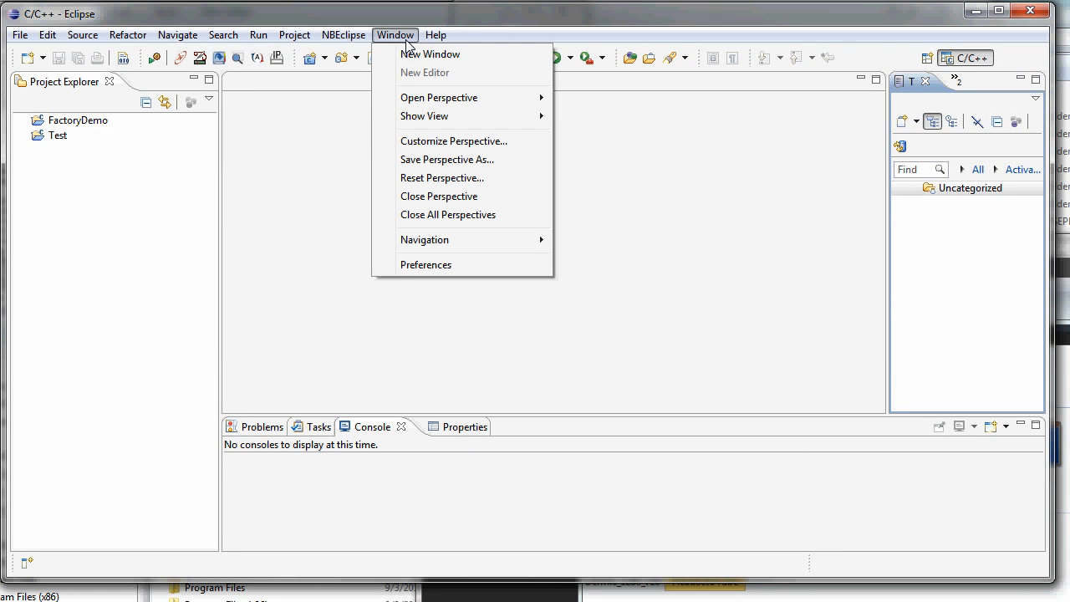
left_click(425, 117)
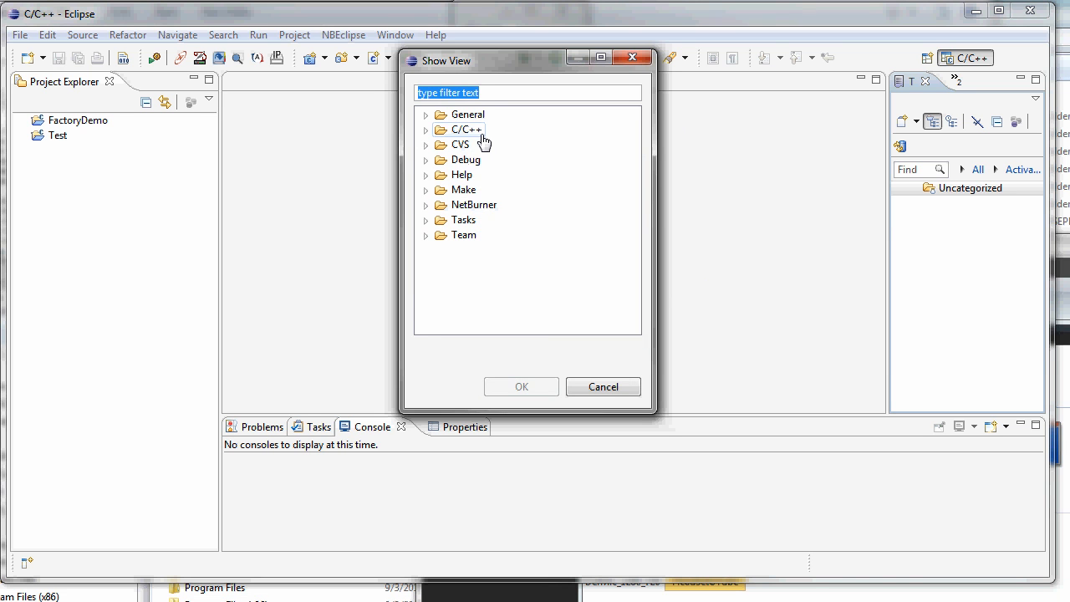
type("task")
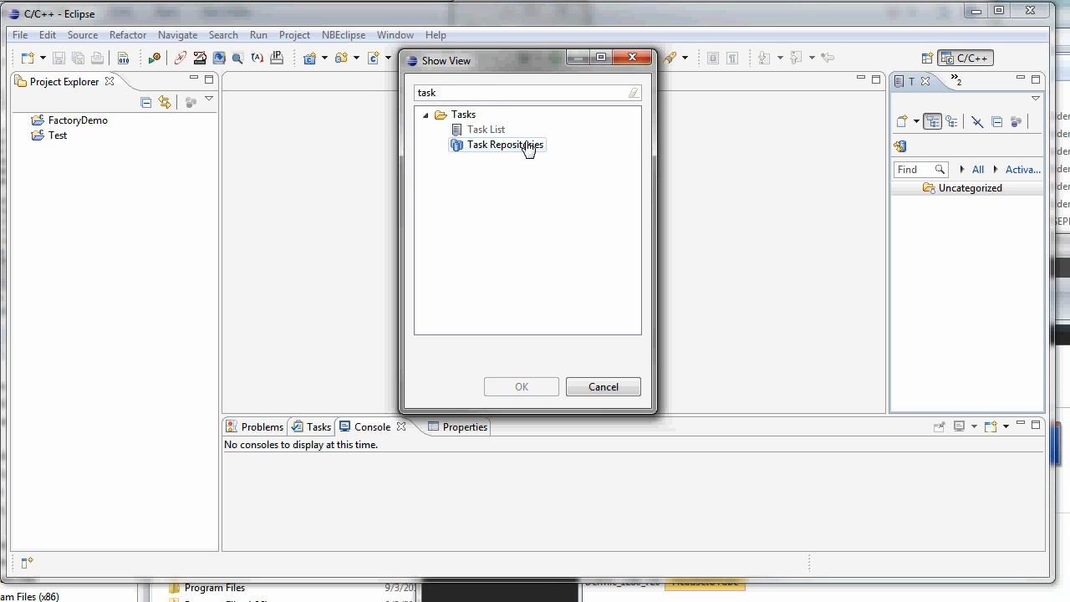
left_click(497, 144)
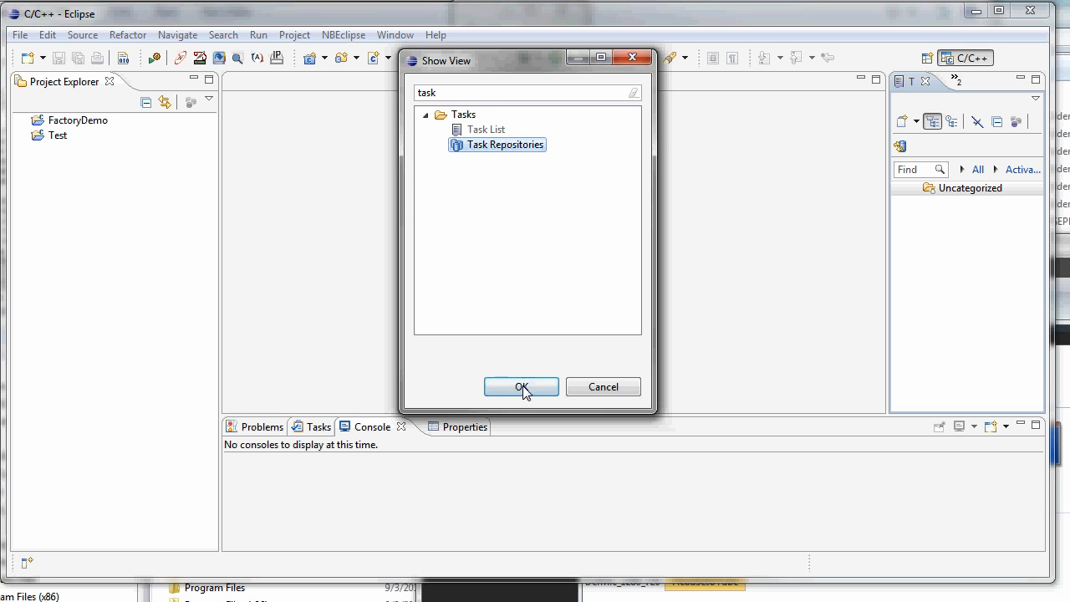
left_click(521, 388)
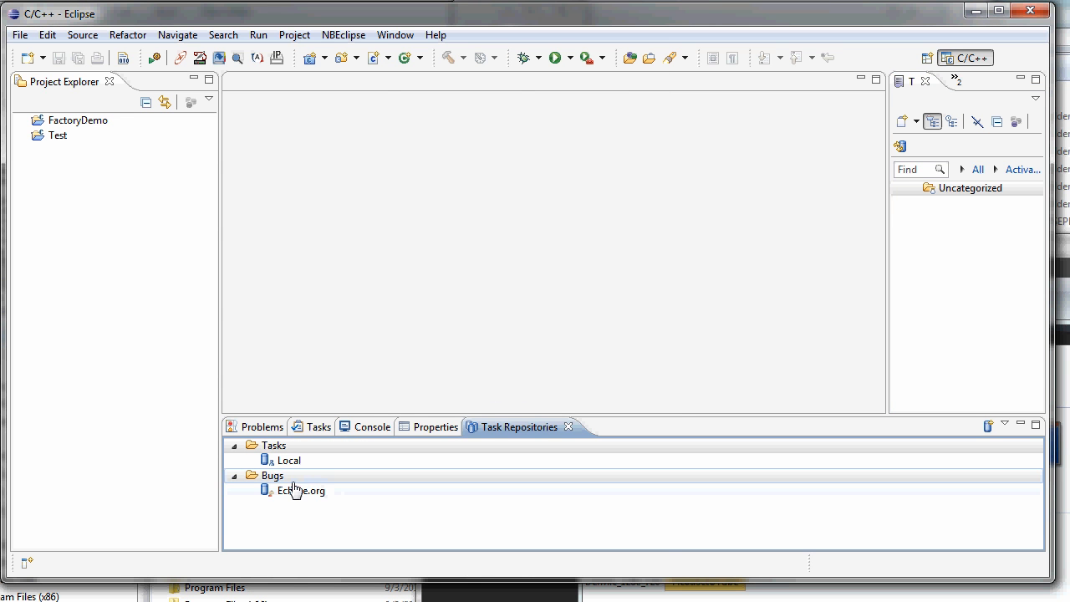
Step: Begin adding a task repository of type Trac, reaching its Repository Settings page
right_click(287, 460)
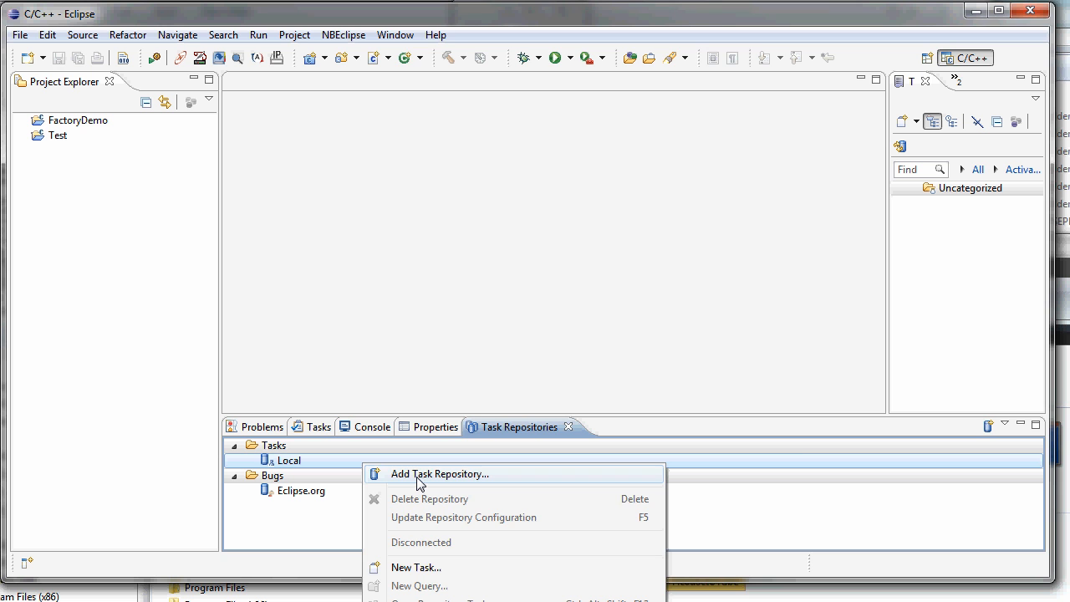
left_click(440, 475)
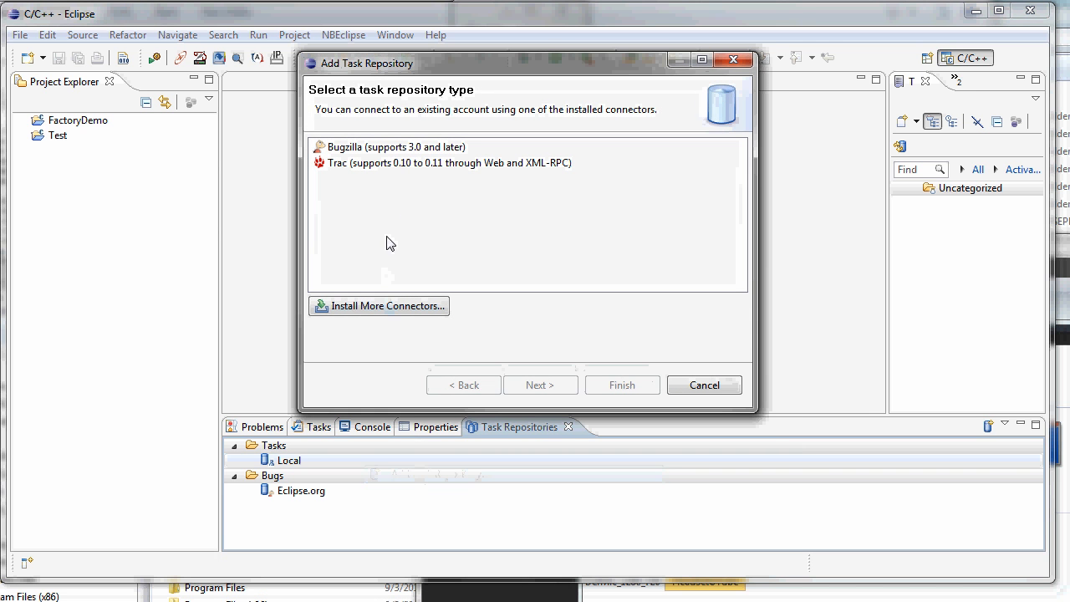
left_click(442, 162)
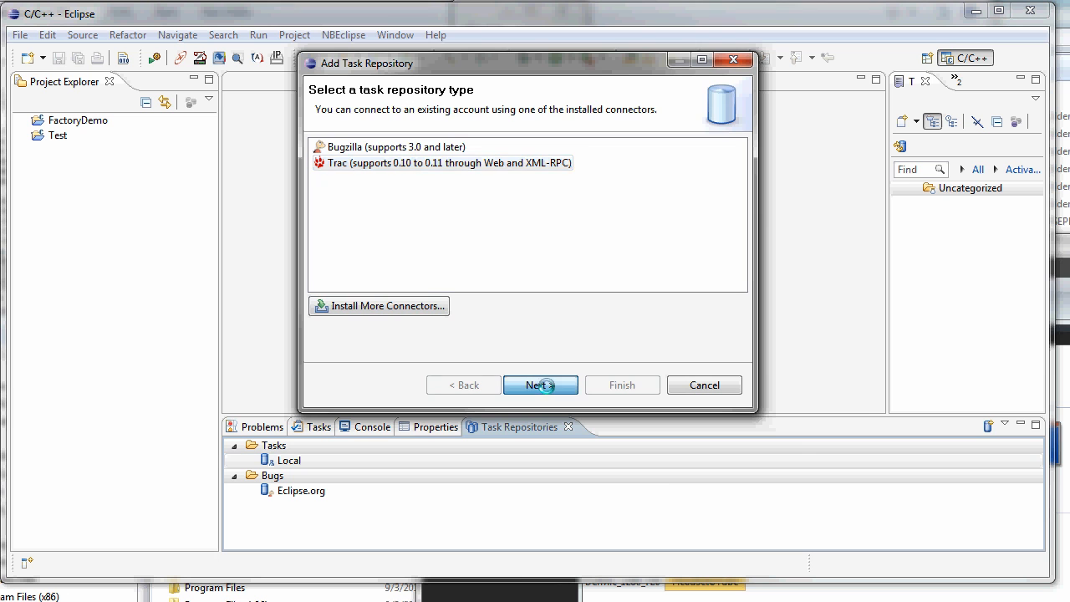
left_click(540, 385)
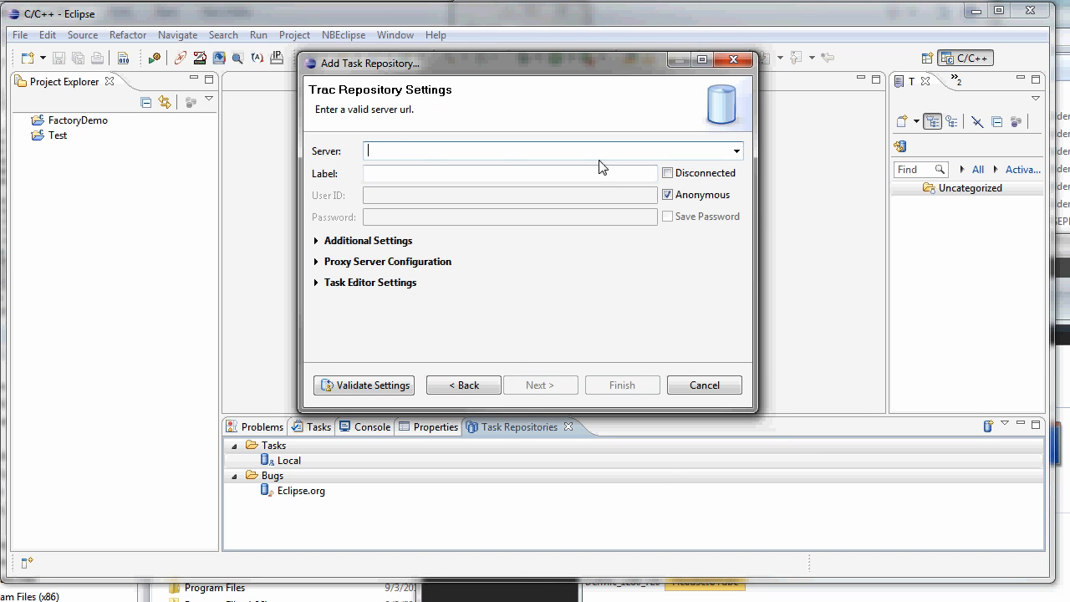
mouse_move(508, 150)
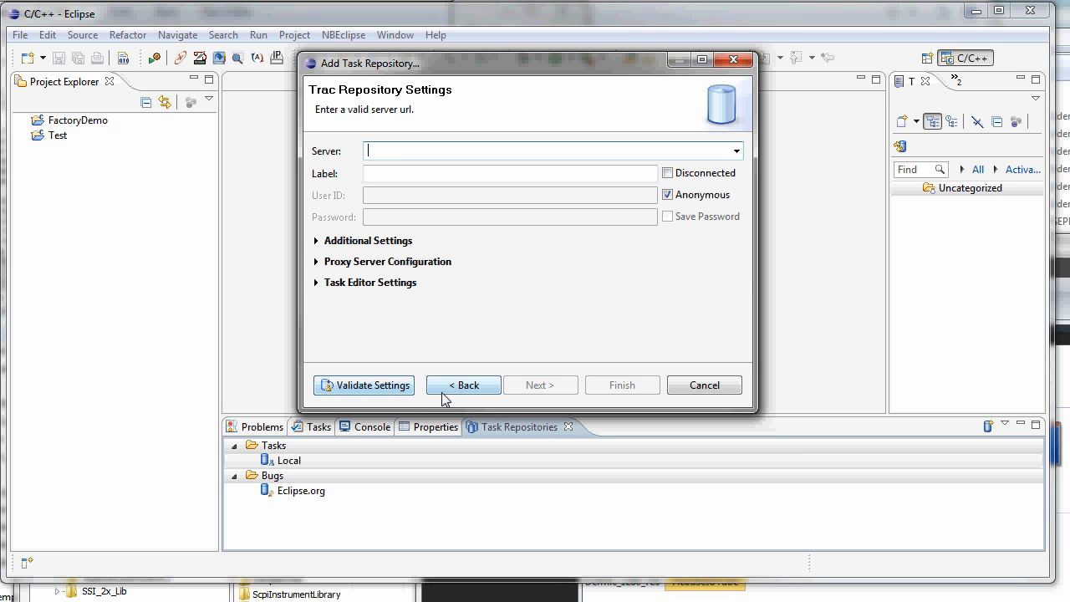
Step: Keep anonymous access, label the Trac repository 'Syncor Root' and finish adding it
left_click(668, 194)
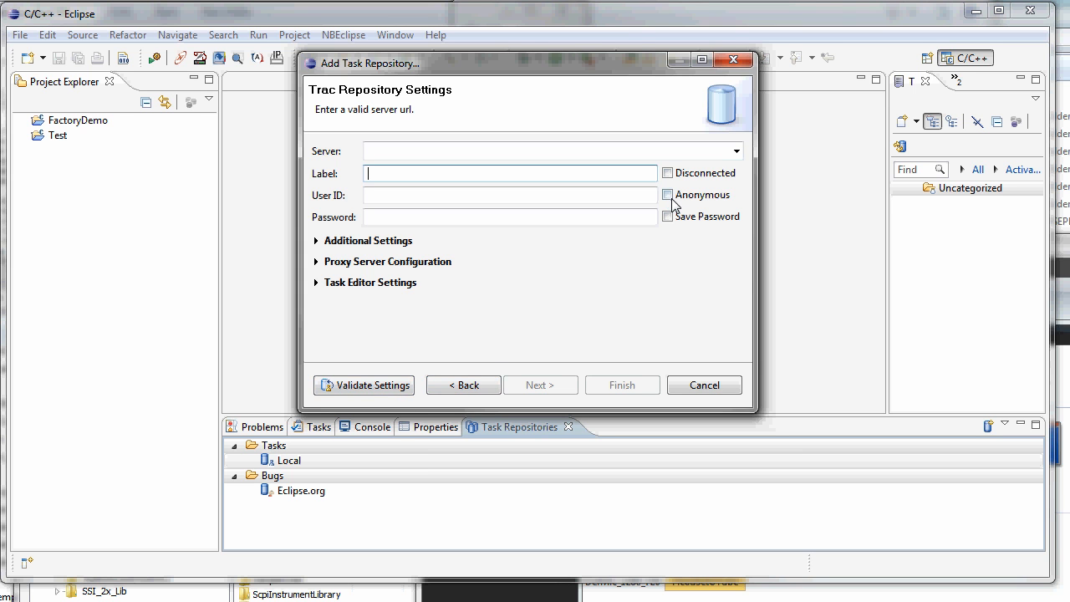
left_click(669, 194)
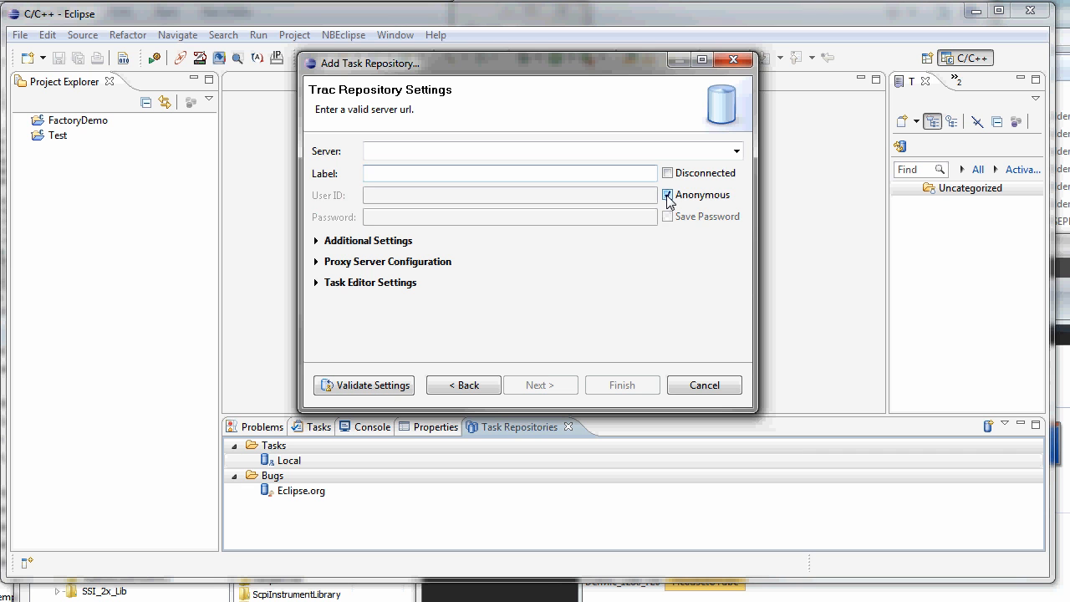
left_click(667, 194)
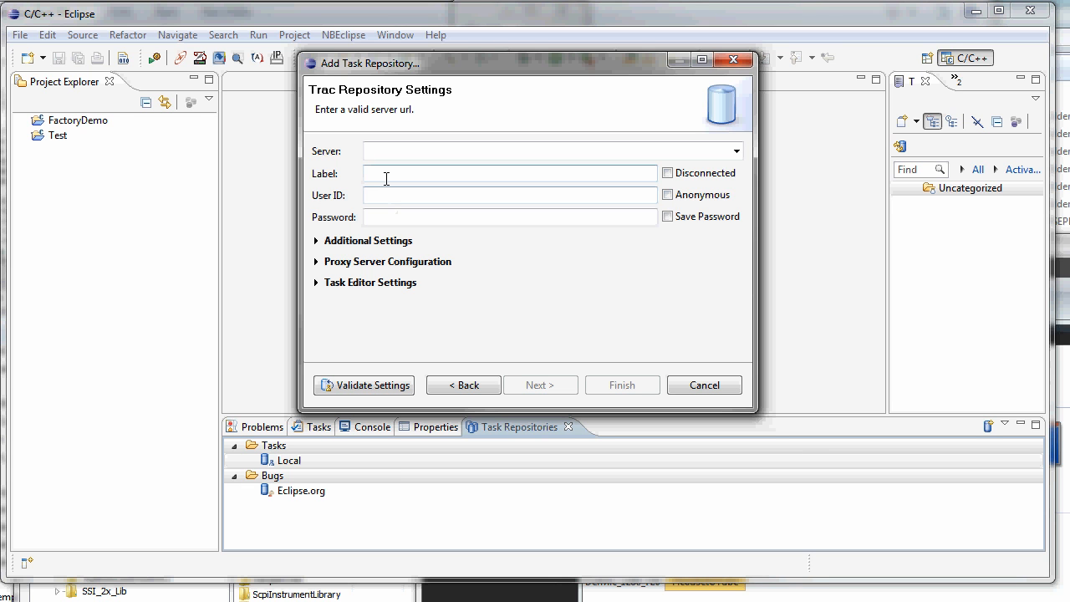
type("Syncor R")
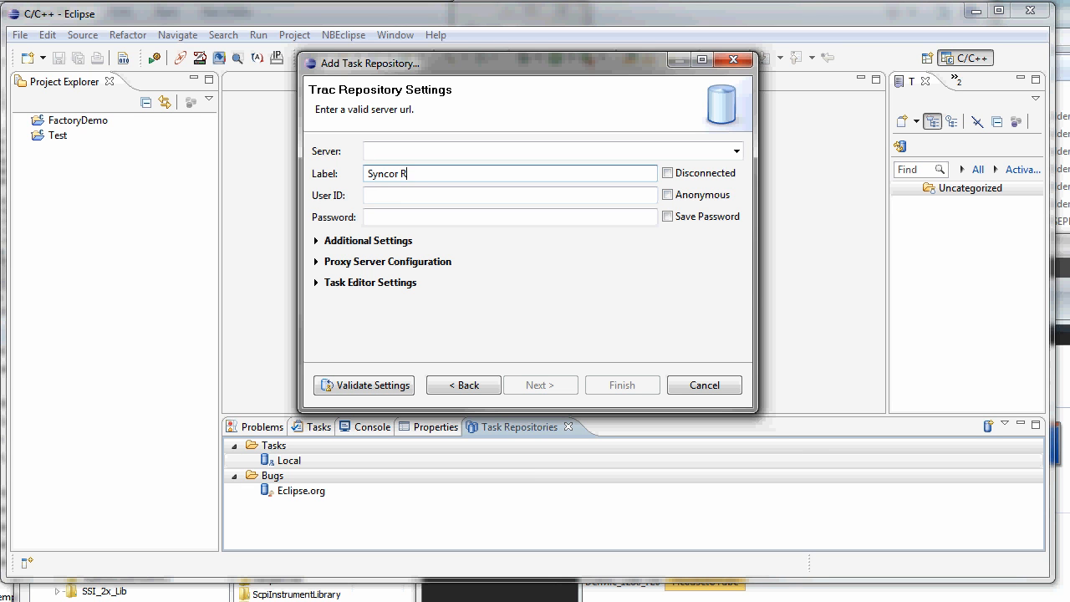
type("oot")
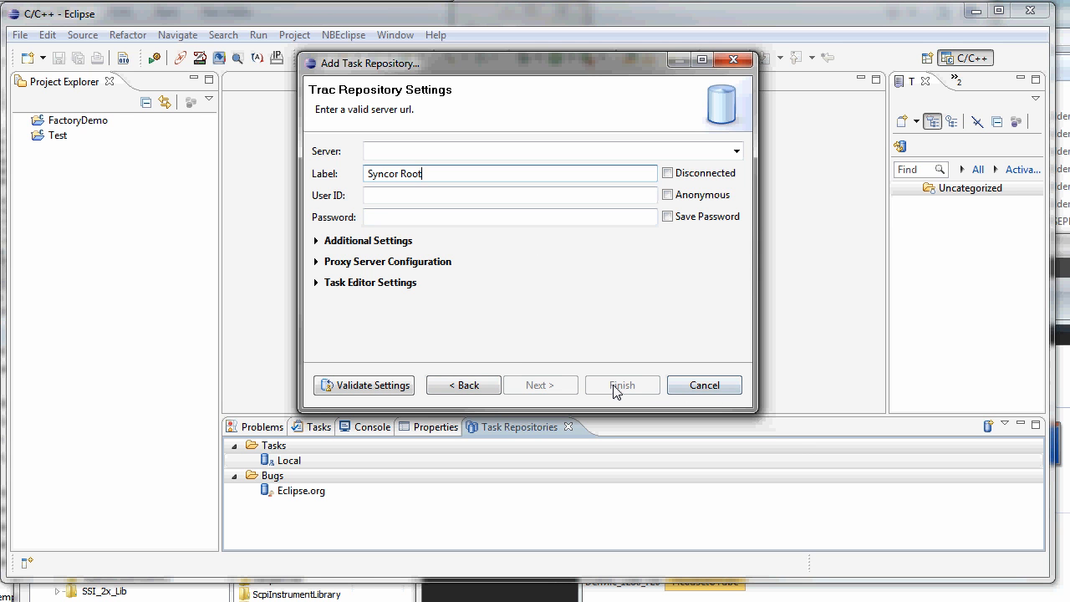
left_click(622, 385)
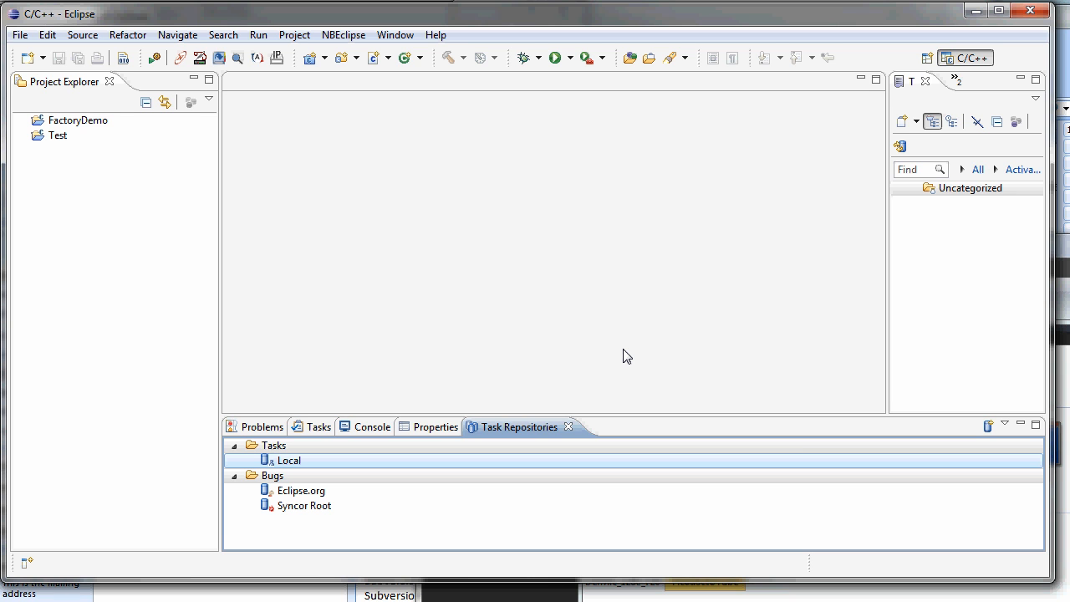
mouse_move(538, 345)
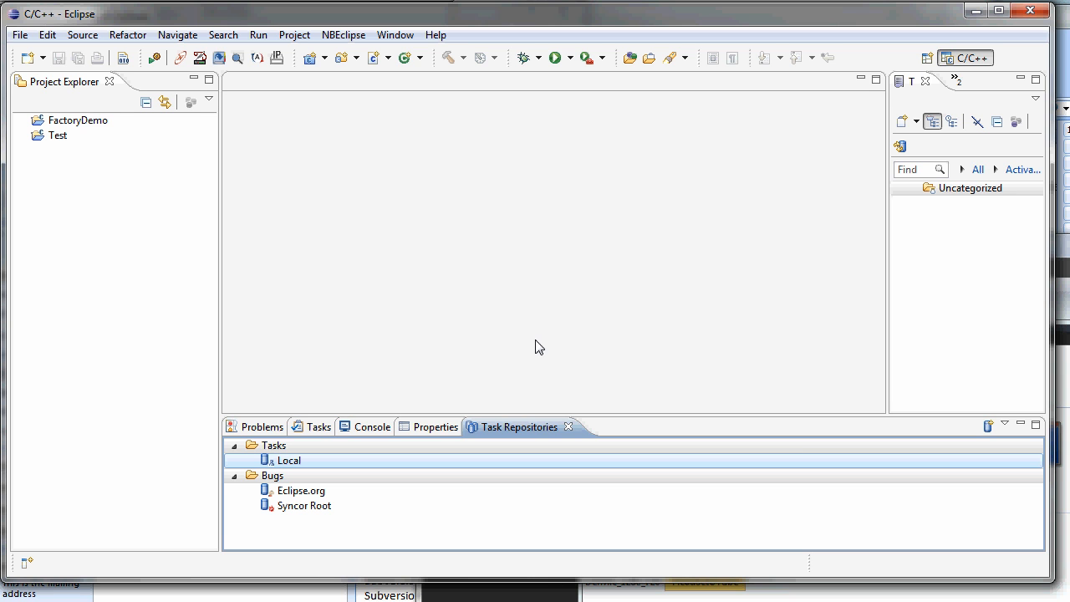
mouse_move(515, 252)
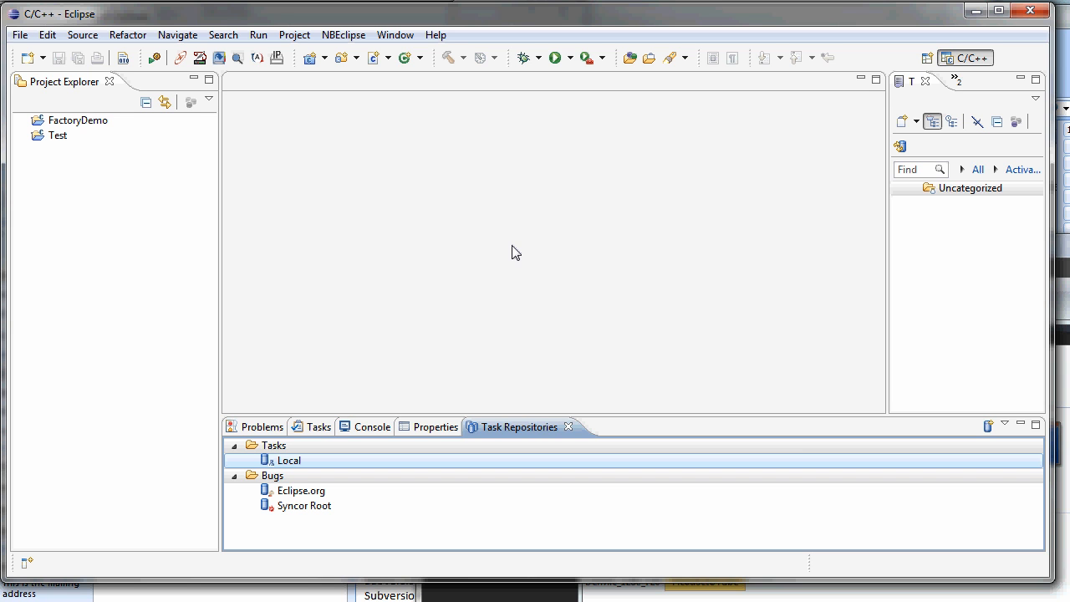
mouse_move(508, 271)
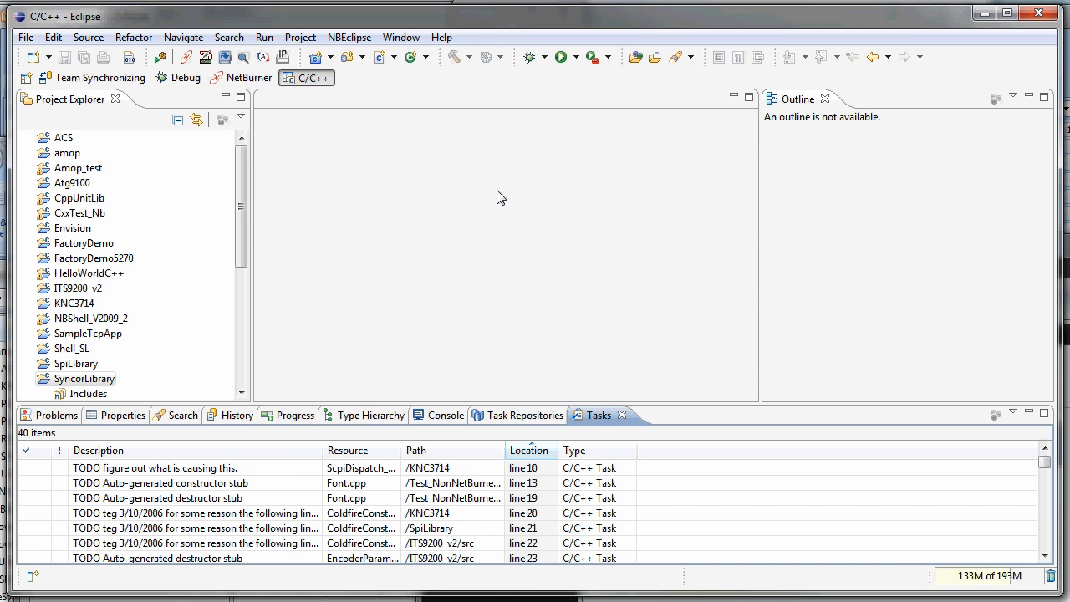
Step: Add the Task List view showing the ProjectLocker Syncor query categories
left_click(401, 37)
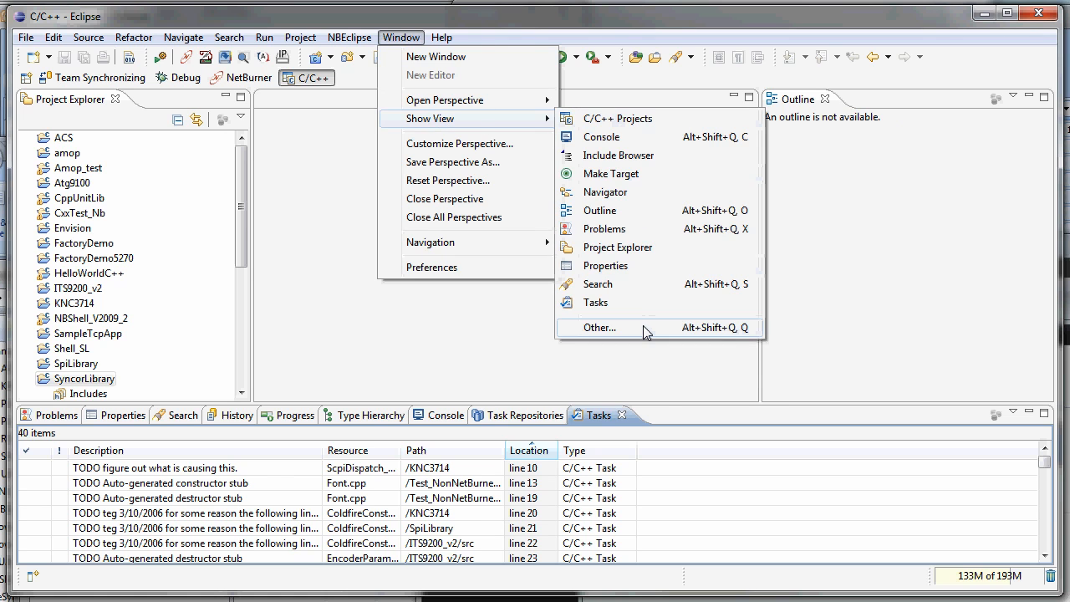
left_click(599, 328)
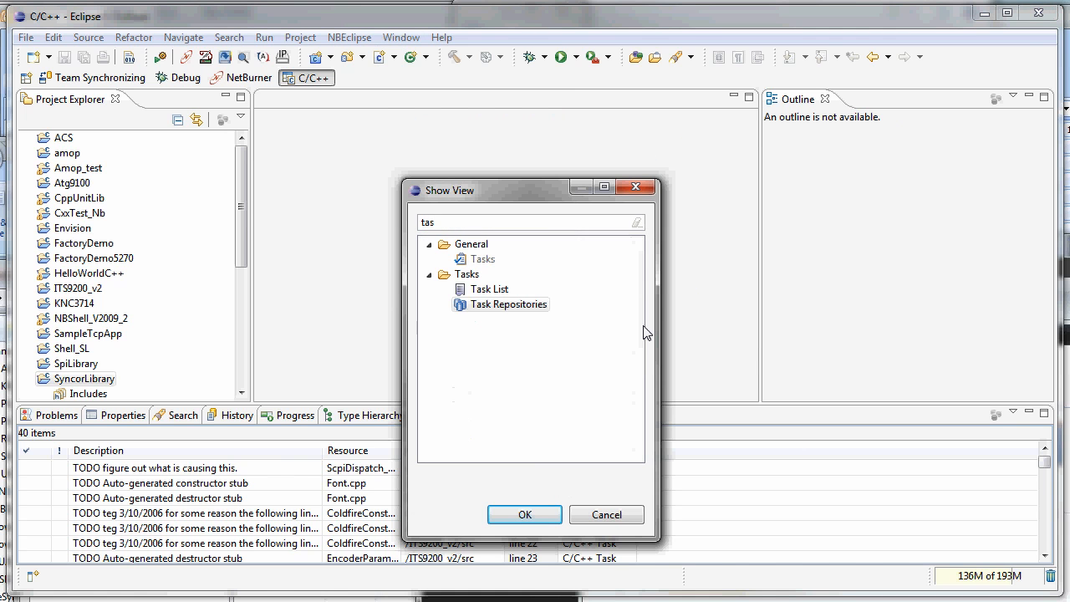
left_click(488, 287)
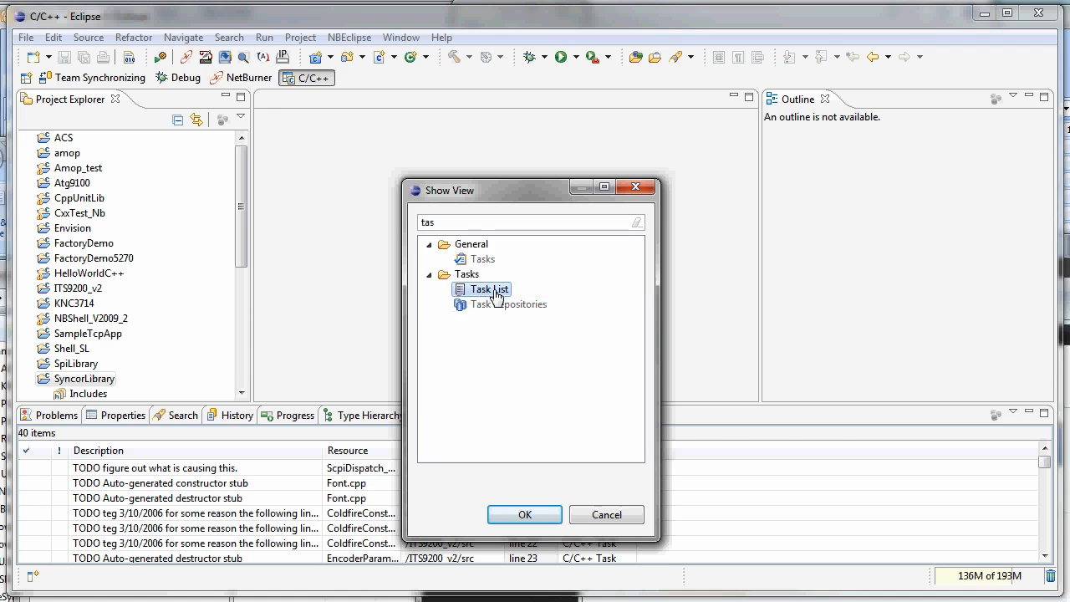
left_click(525, 514)
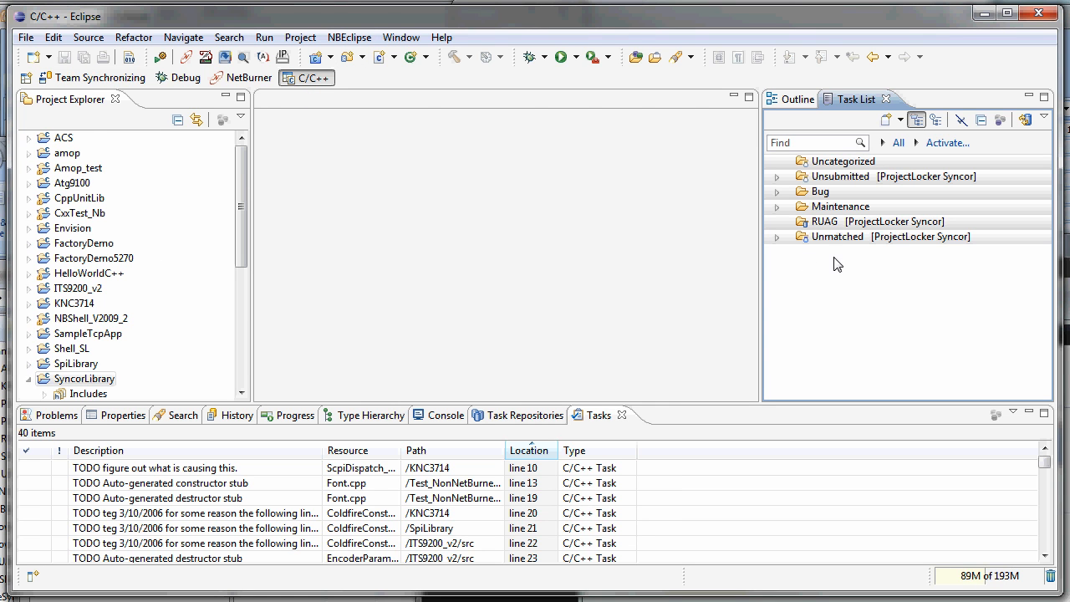
mouse_move(792, 242)
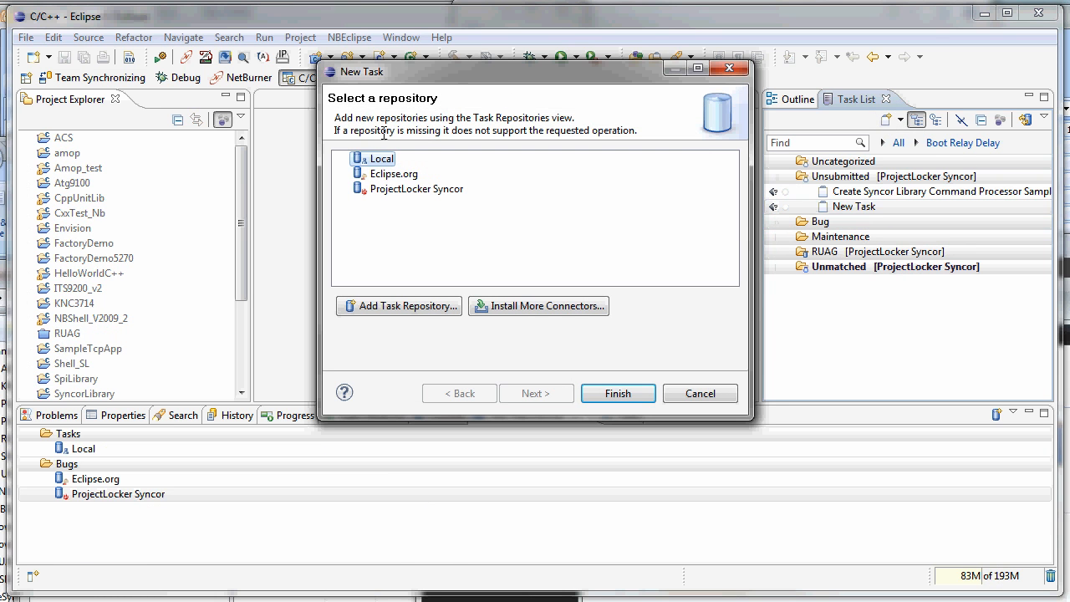
Step: Create a new Trac ticket in the ProjectLocker Syncor repository
left_click(618, 392)
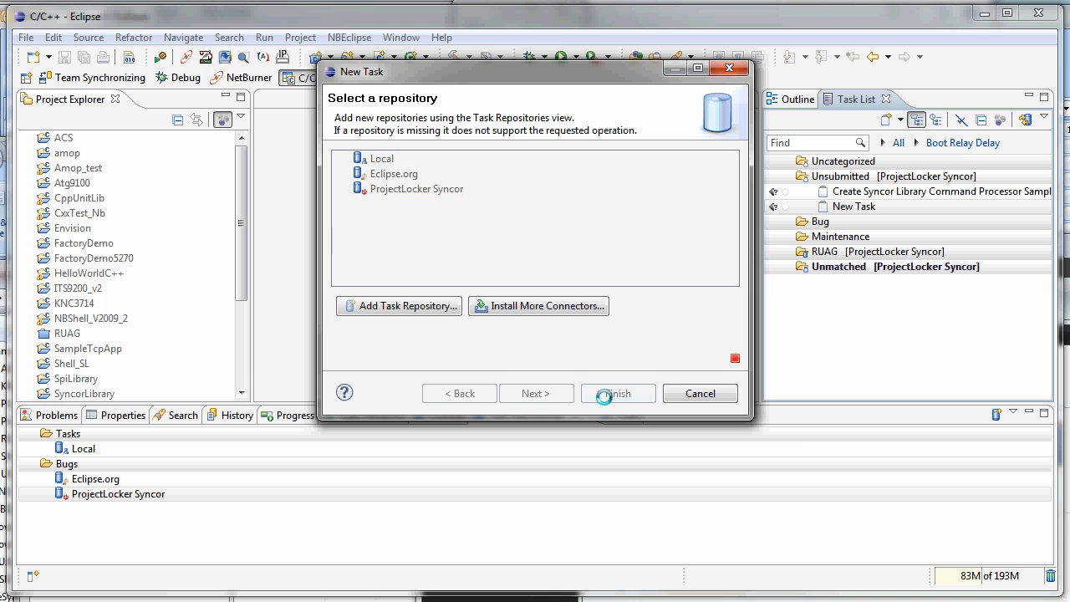
left_click(619, 392)
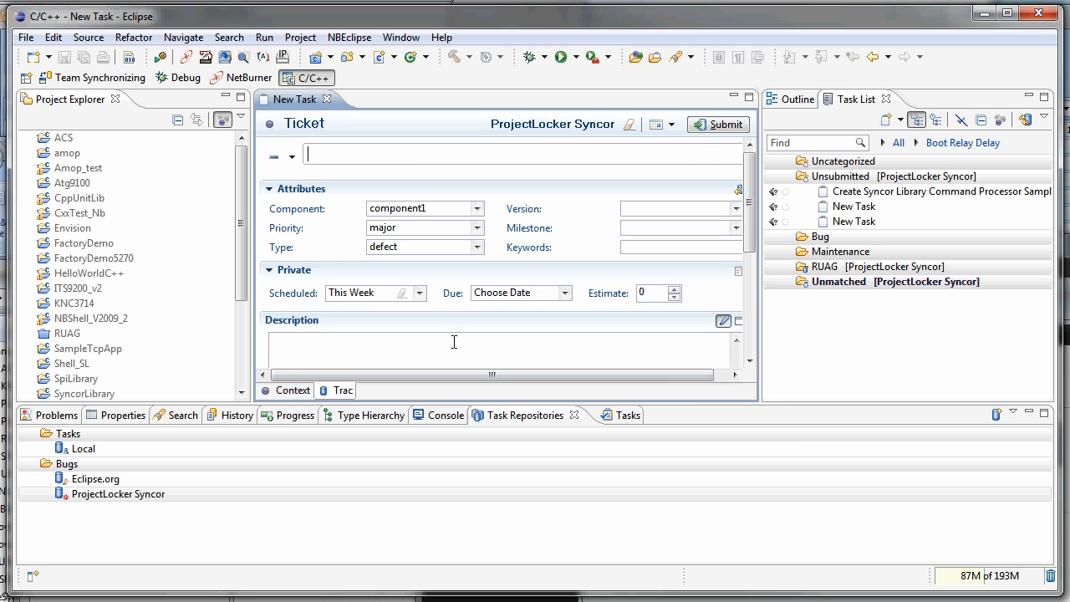
mouse_move(717, 123)
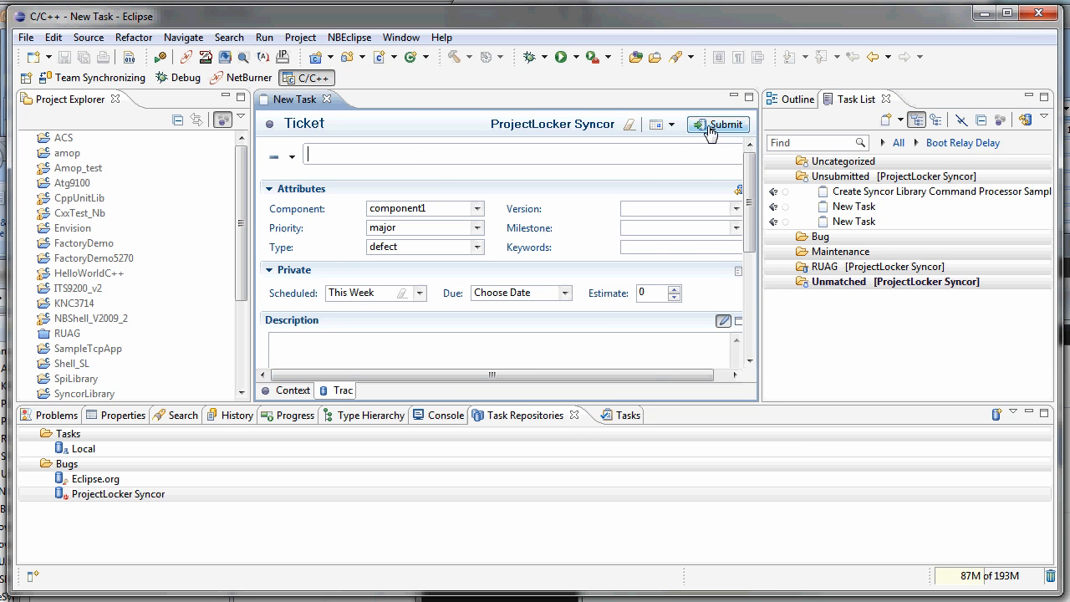